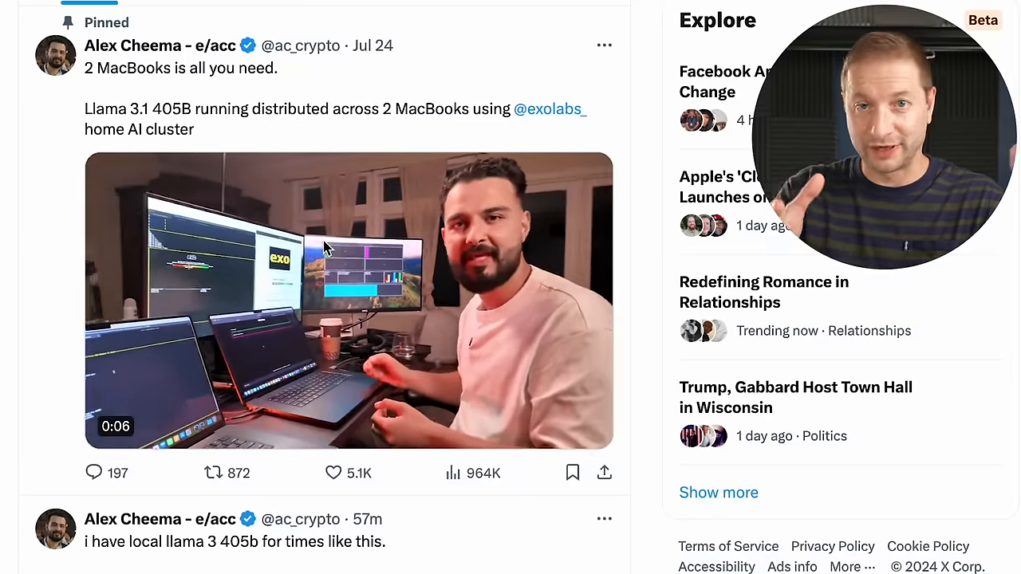
Scroll the exo README down to its Features list and reveal the HTTPS clone URL
scroll(down, 3)
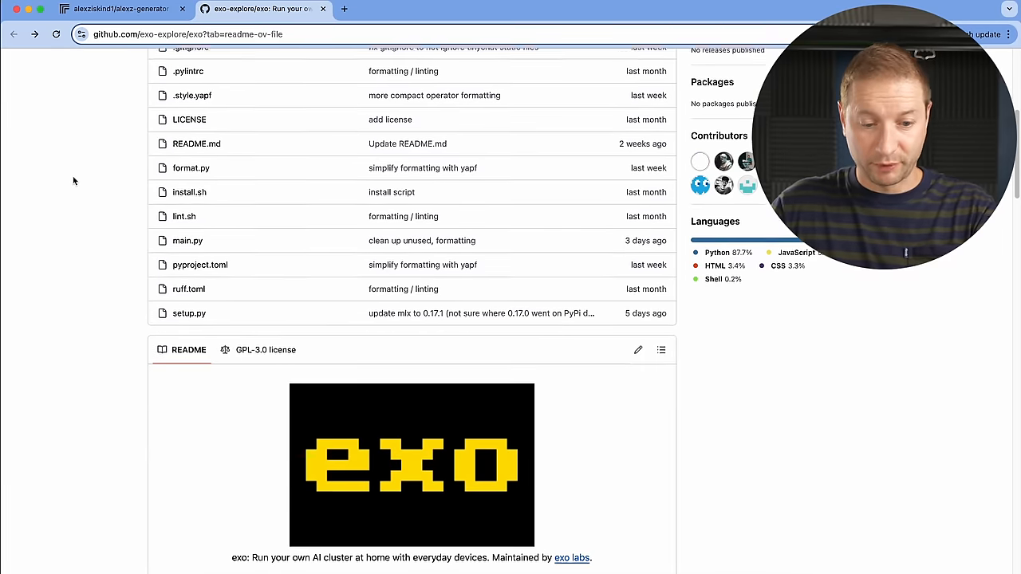
scroll(down, 3)
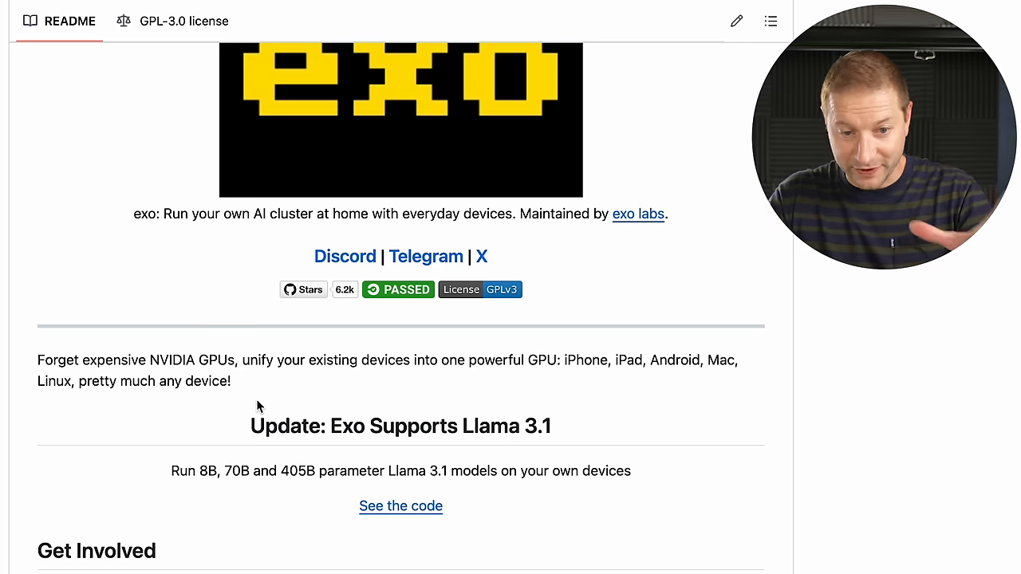
scroll(up, 3)
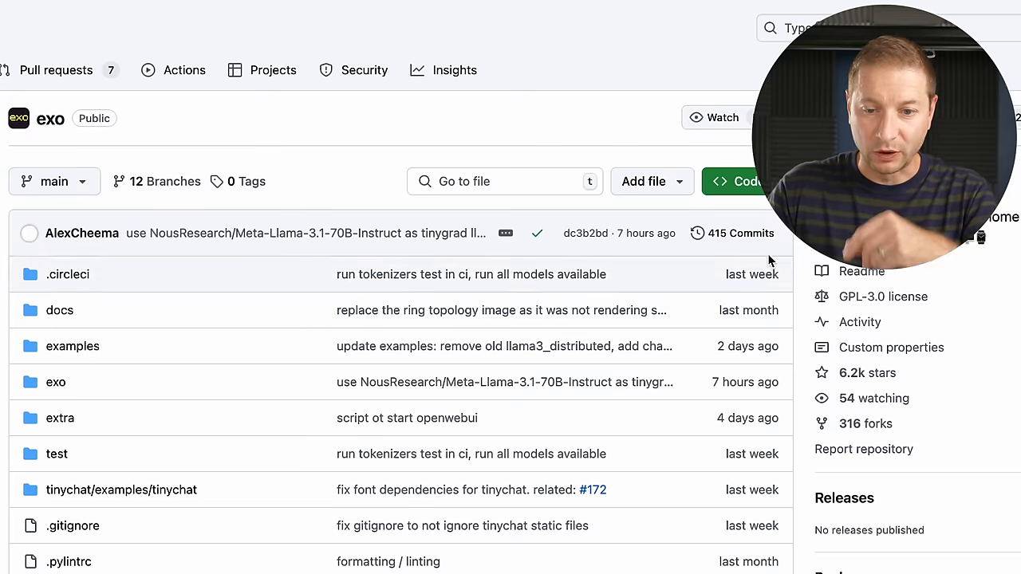
click(735, 181)
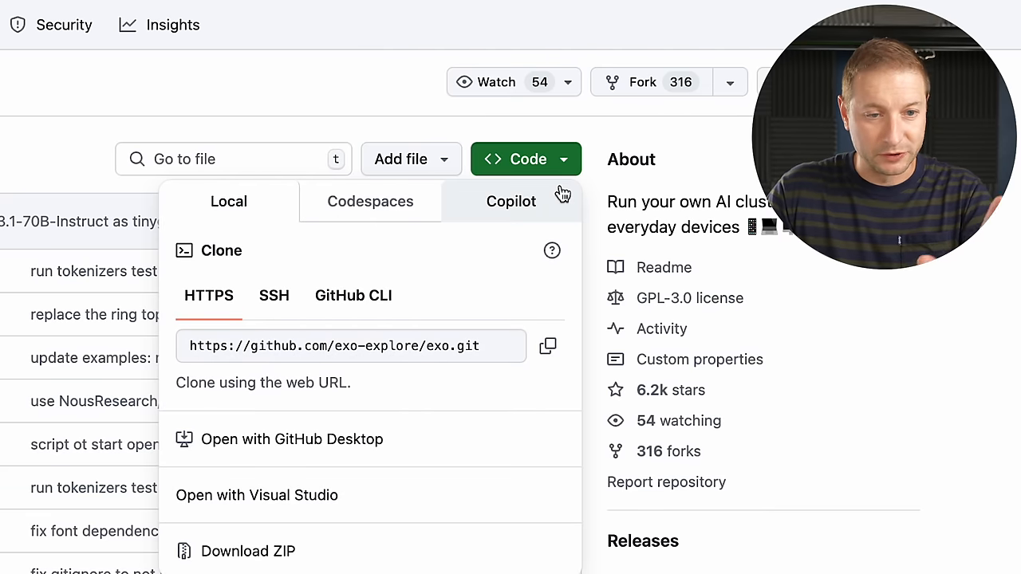
mouse_move(562, 344)
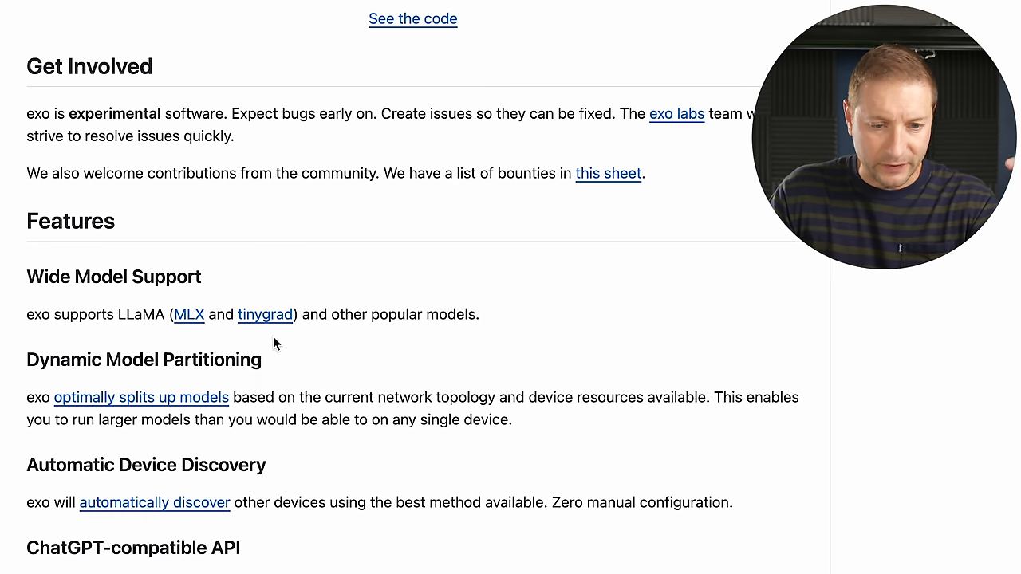
mouse_move(390, 353)
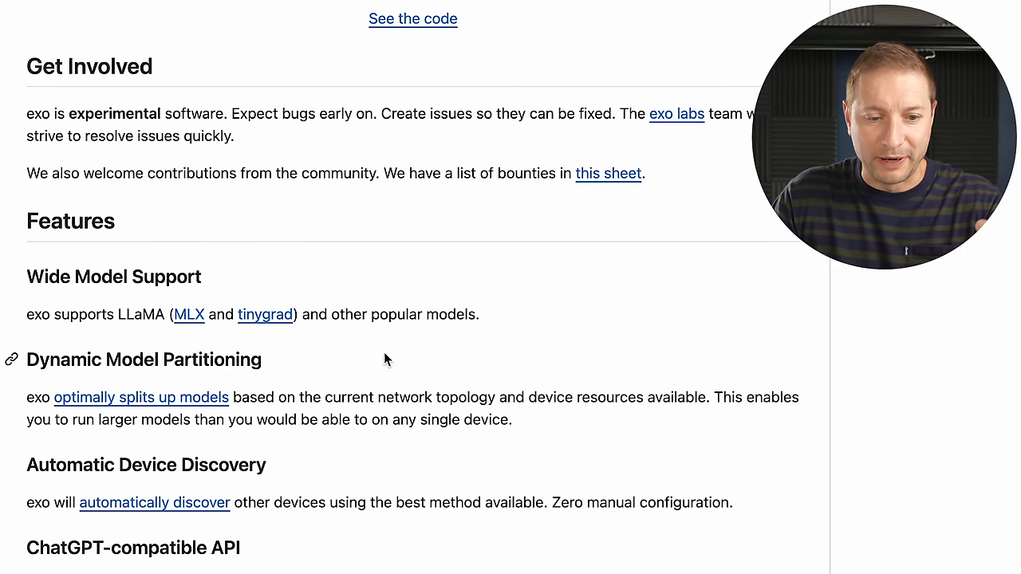
scroll(up, 3)
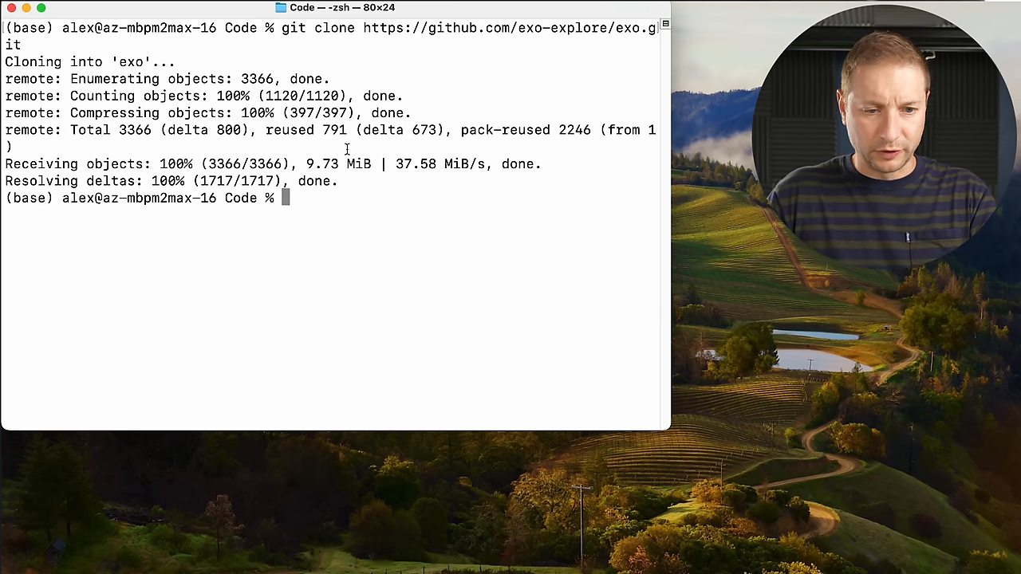
Inside the exo folder, check the conda version and create the exo2 conda environment
text(cd exo)
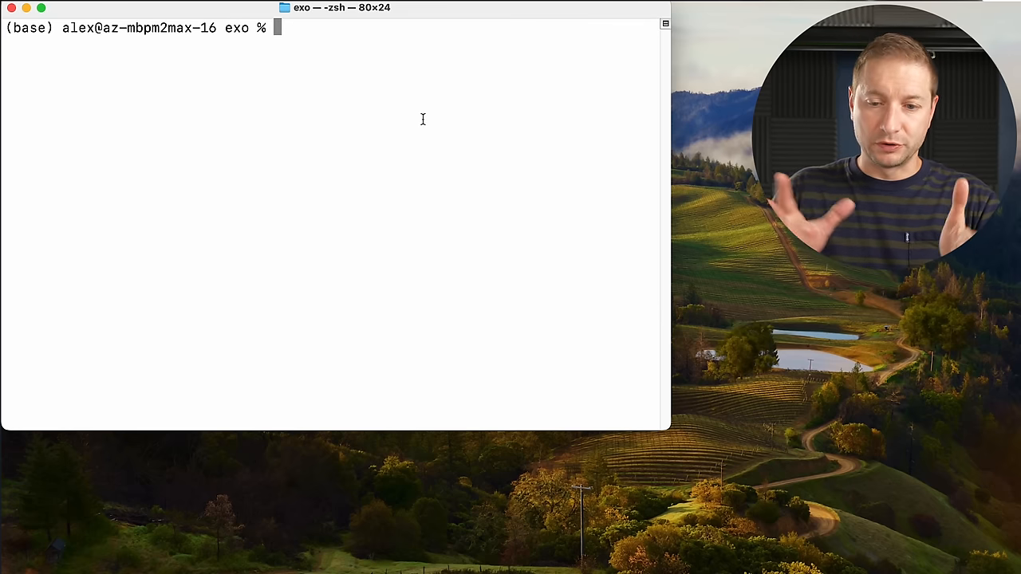
text(conda --version)
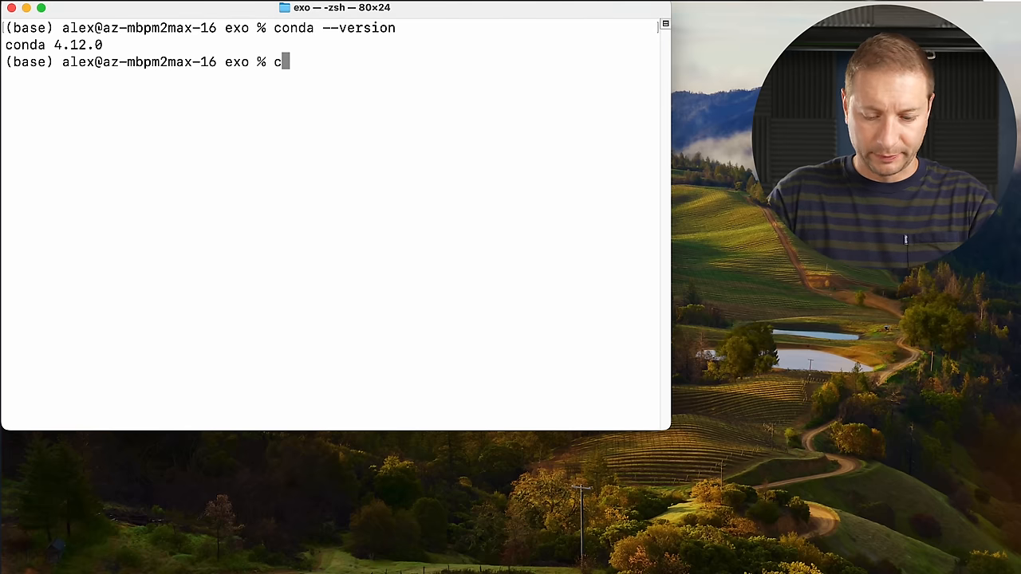
text(onda creat)
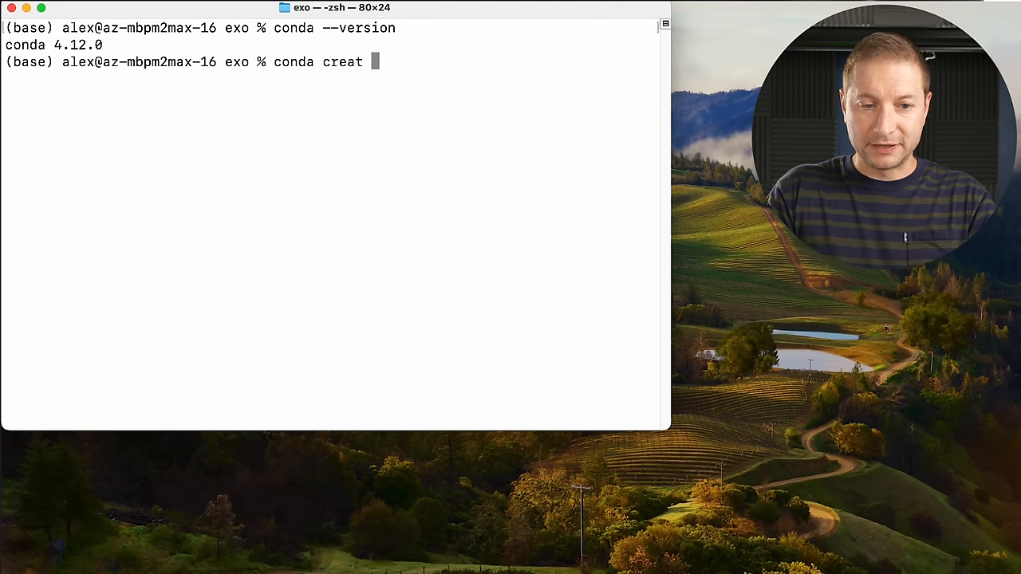
text(e --)
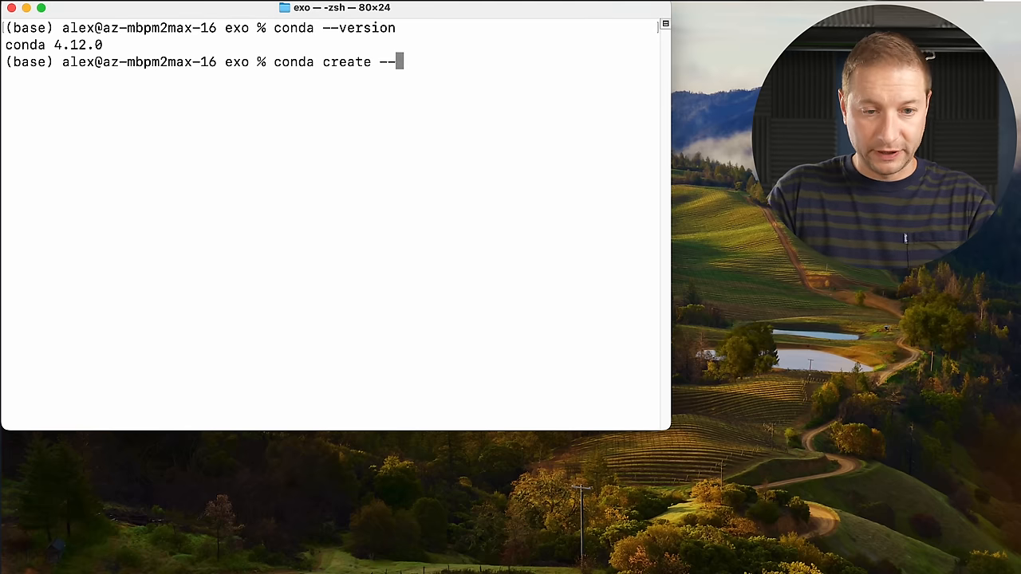
text(name exo)
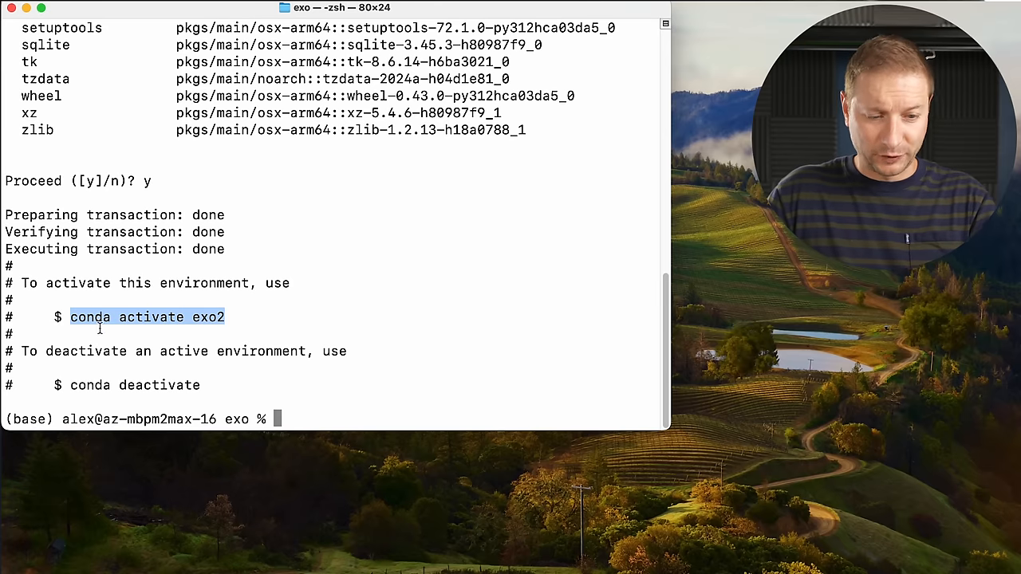
Activate exo2, pip install exo, run main.py and enlarge the cluster terminal window
text(conda activate exo2)
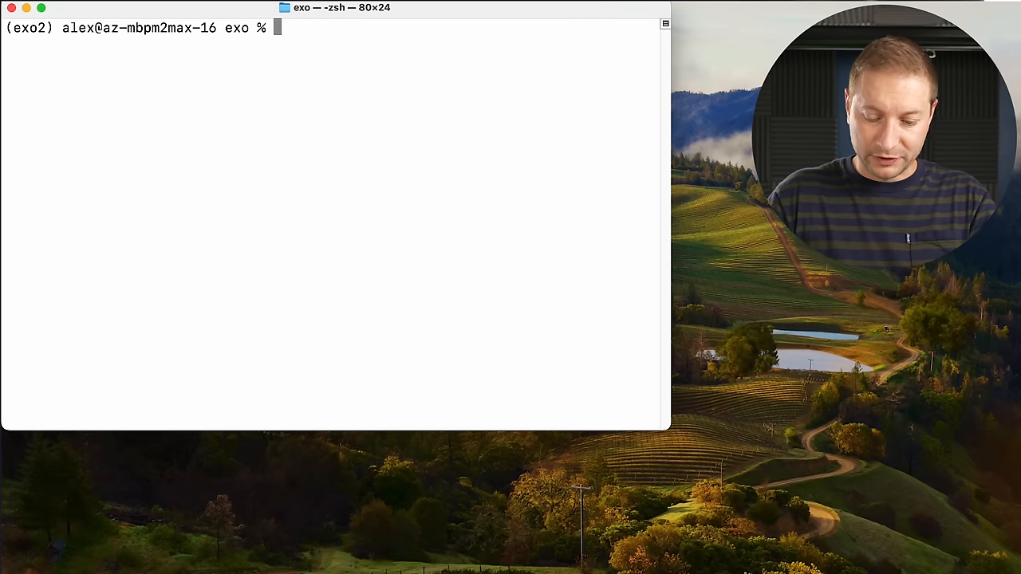
text(pip install)
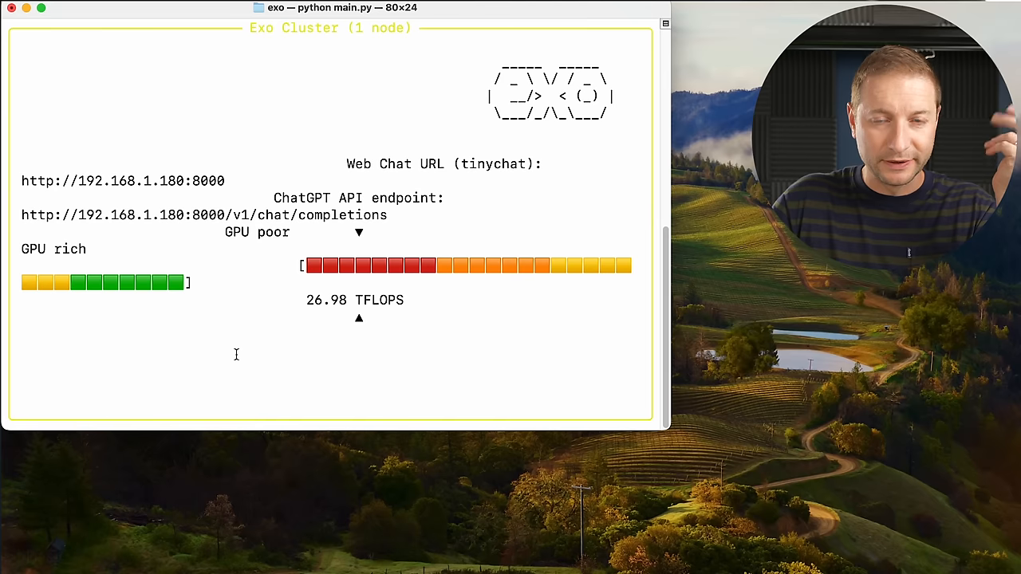
mouse_move(670, 431)
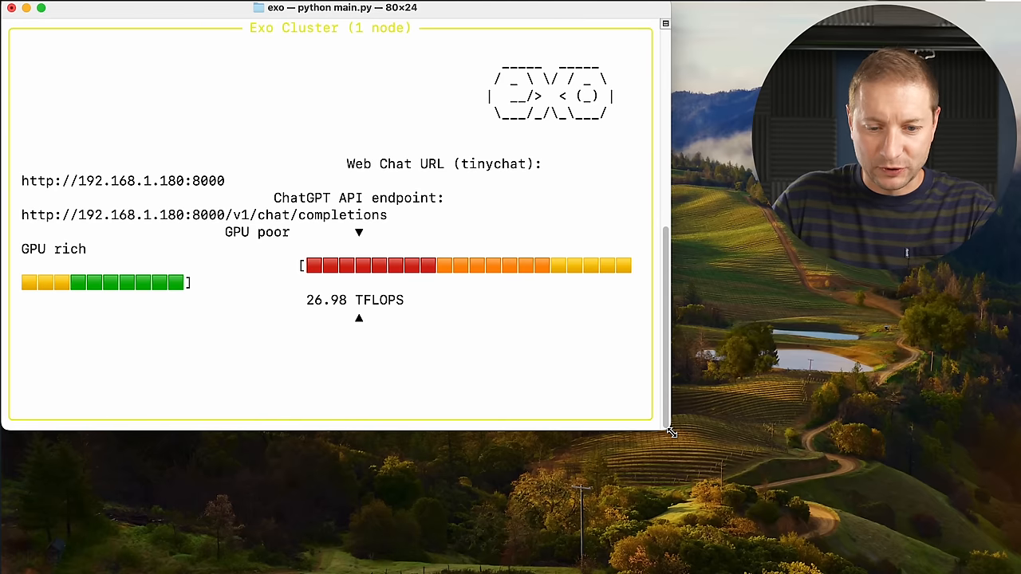
drag(670, 433, 862, 558)
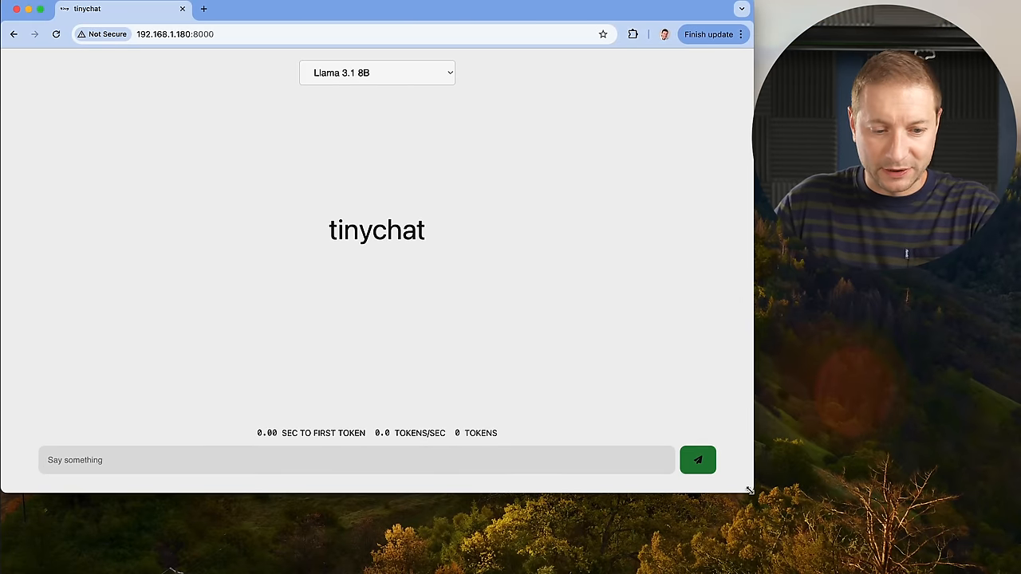
Get a story from Llama 3.1 8B, keep that model, and begin asking for a longer story
text(tell me a)
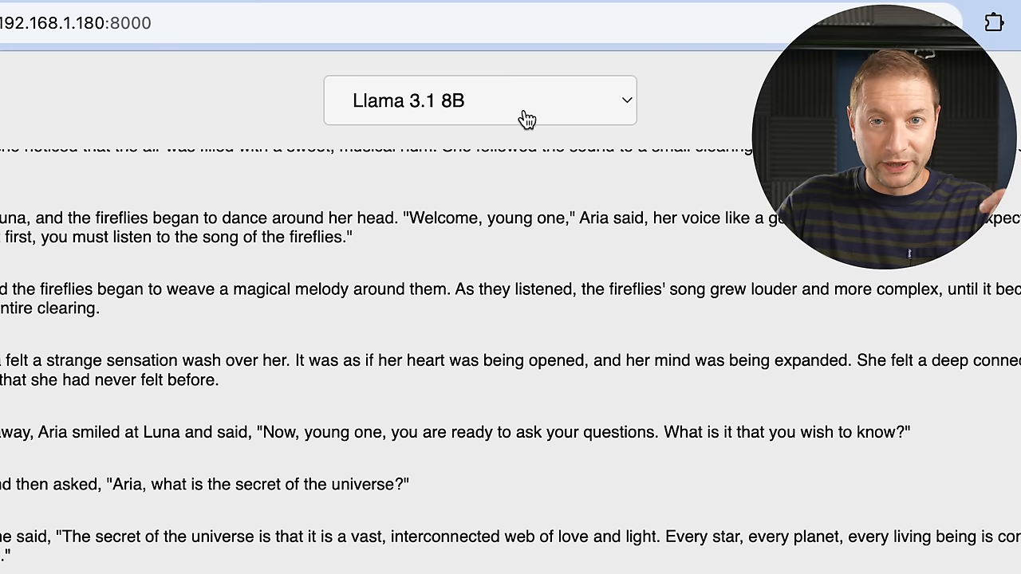
click(479, 100)
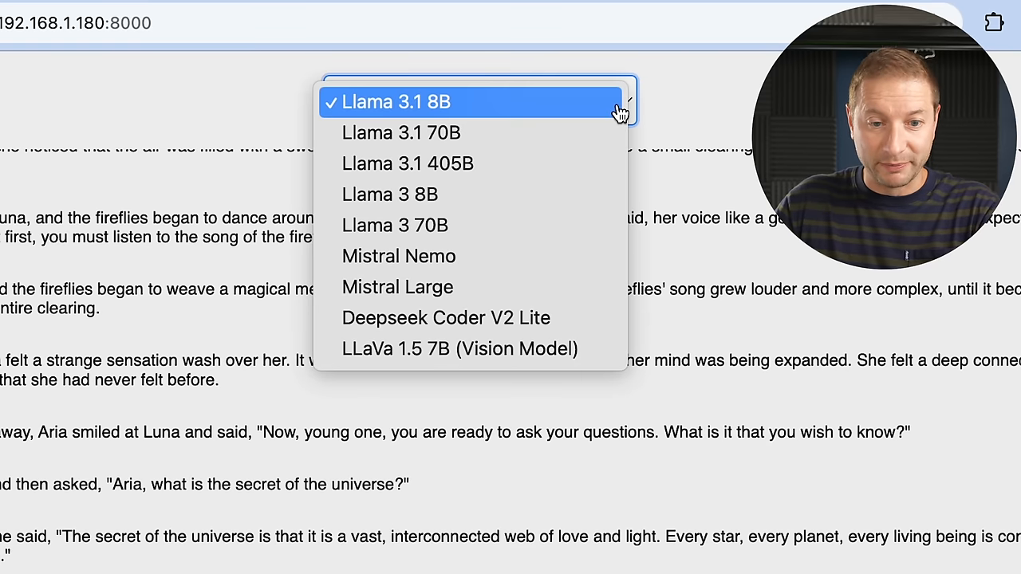
mouse_move(422, 288)
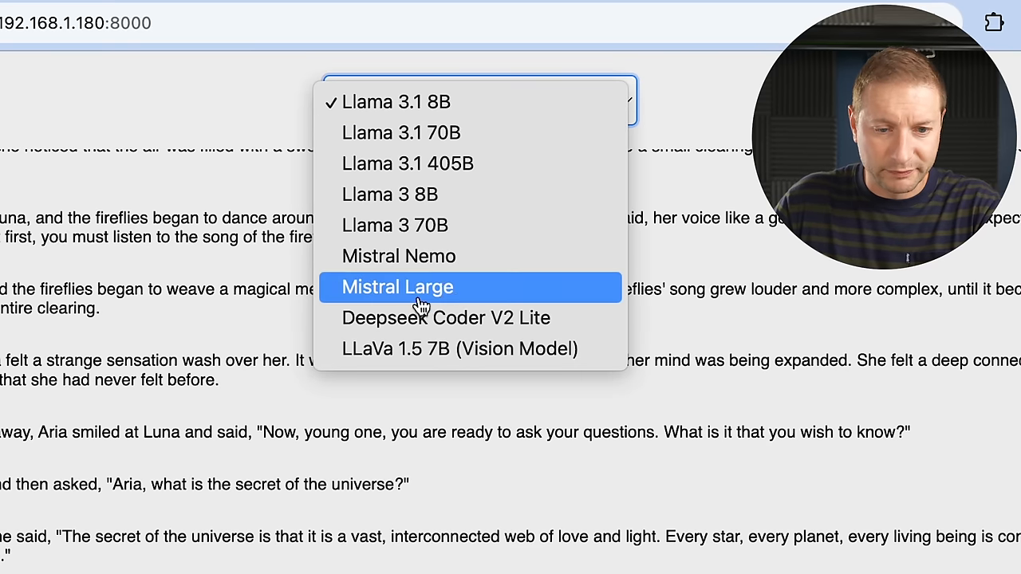
click(395, 101)
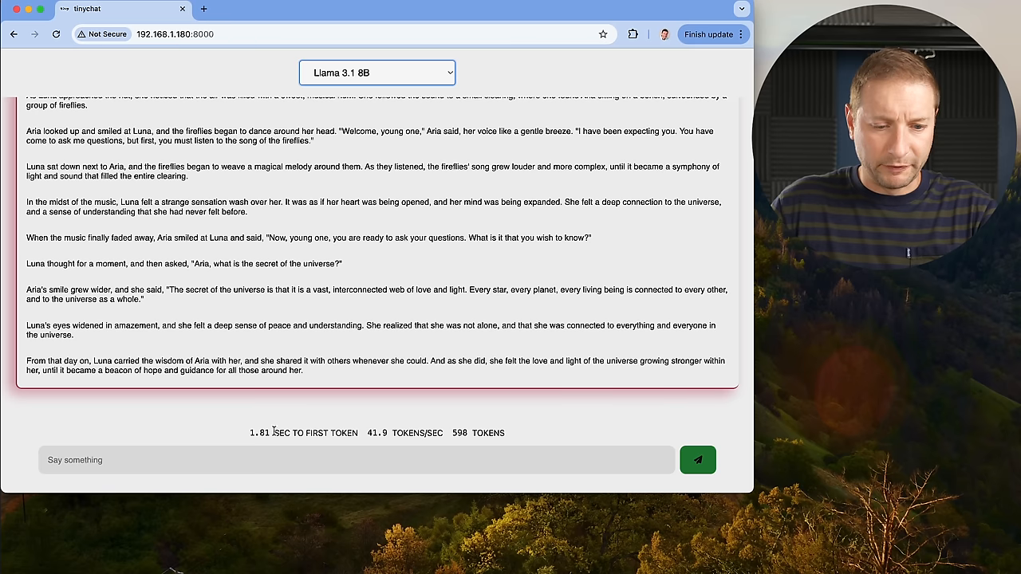
text(tell me a longe)
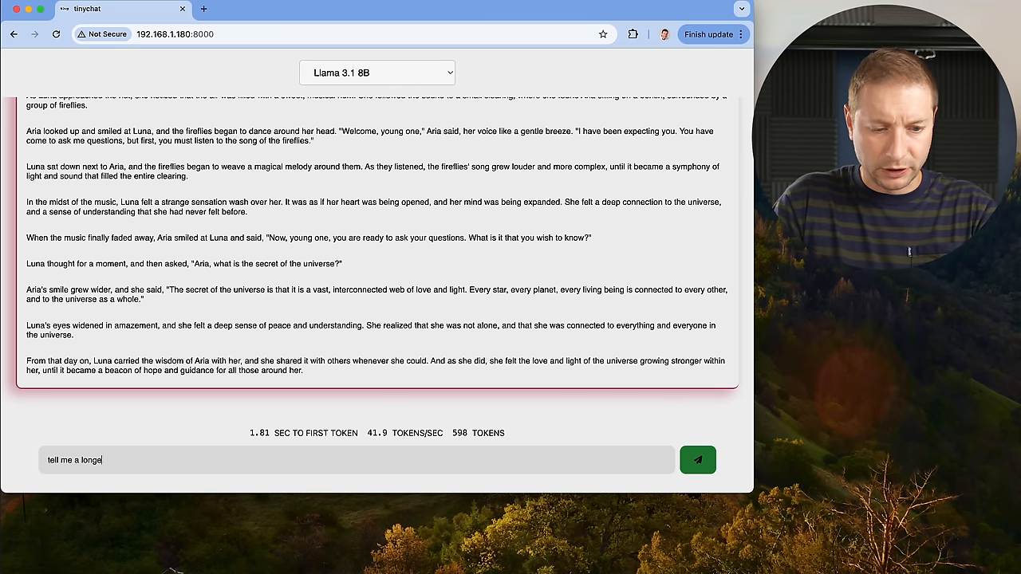
click(698, 460)
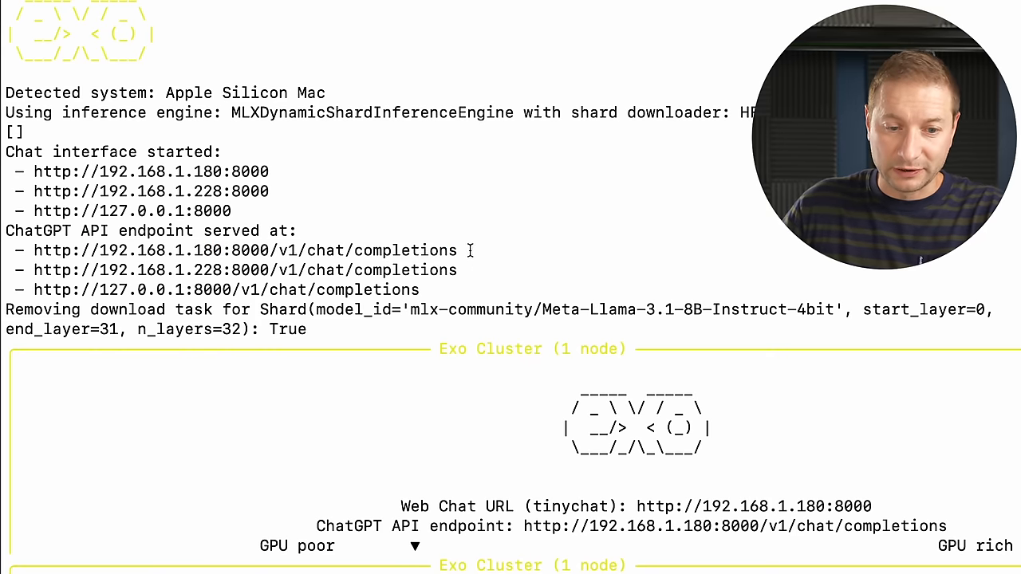
Drag across the exo Terminal window while exo serves tinychat and the API
drag(33, 250, 458, 250)
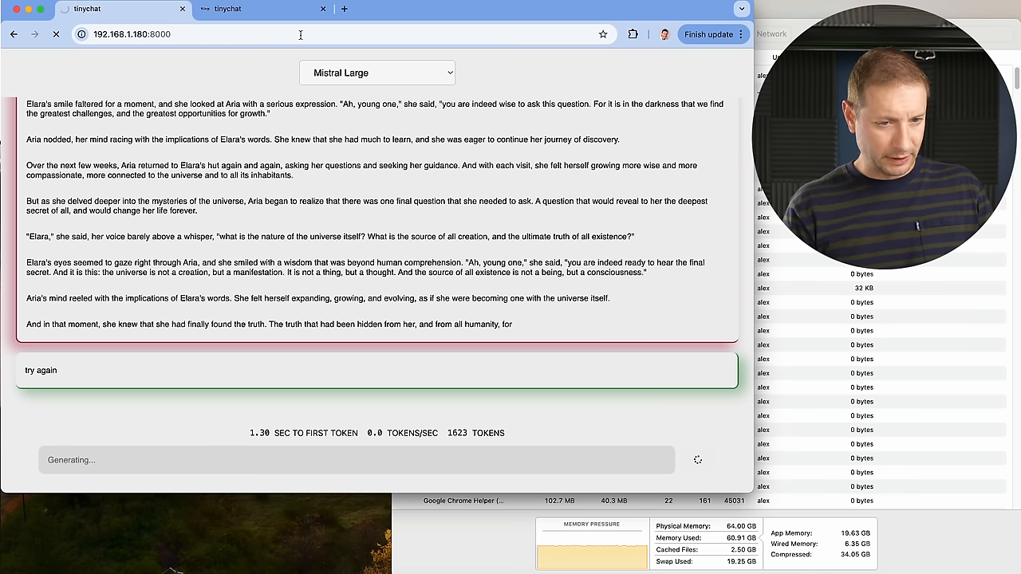
Switch to the X tab showing the post about Llama 3.1 405B on two MacBooks
click(264, 9)
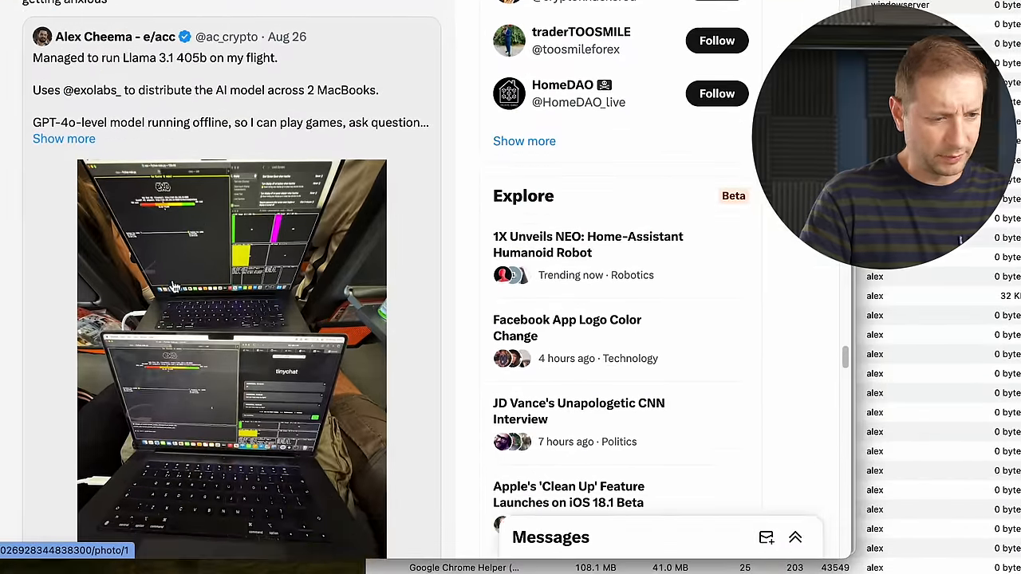
Scroll through the X post with the photo of two MacBooks running Llama 3.1 405B
scroll(down, 3)
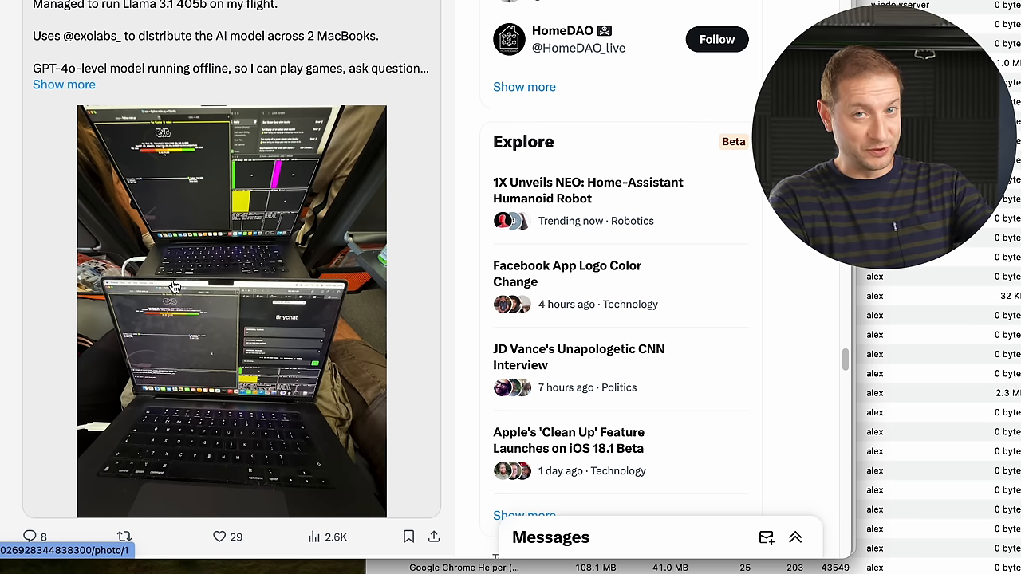
scroll(down, 3)
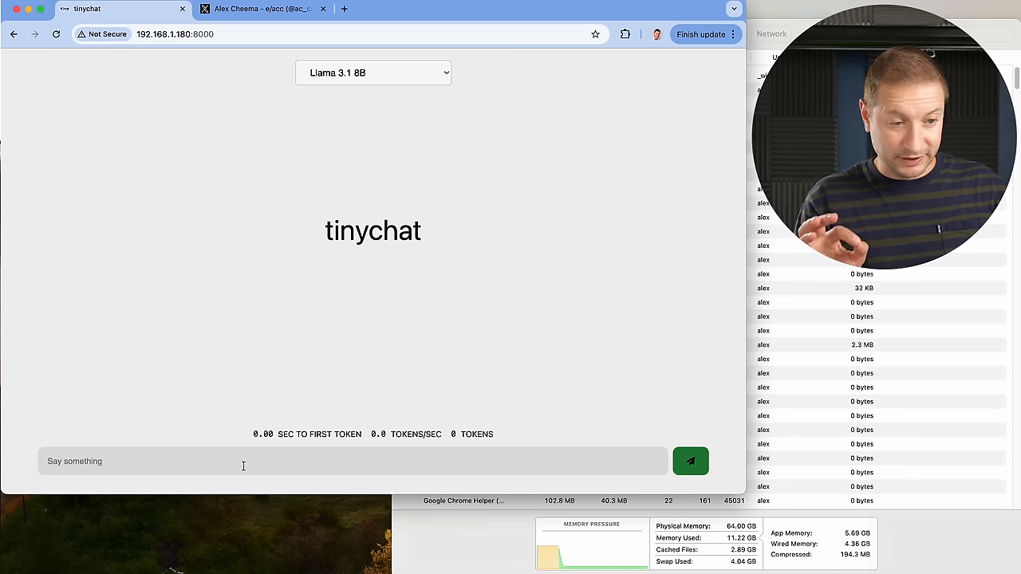
Send 'test' to Llama 3.1 8B, then switch to Mistral Large and request tetris
click(690, 461)
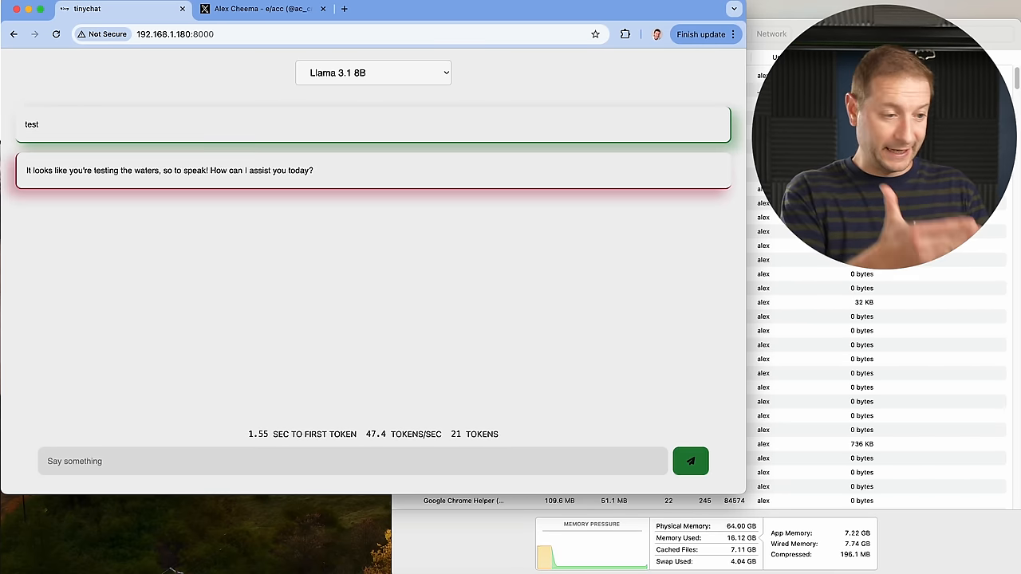
click(373, 73)
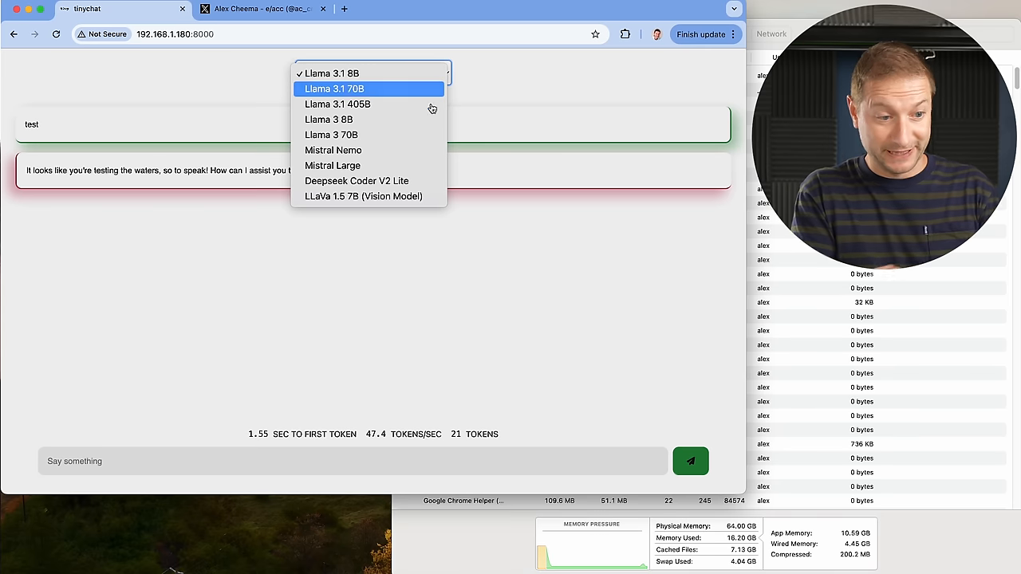
click(333, 165)
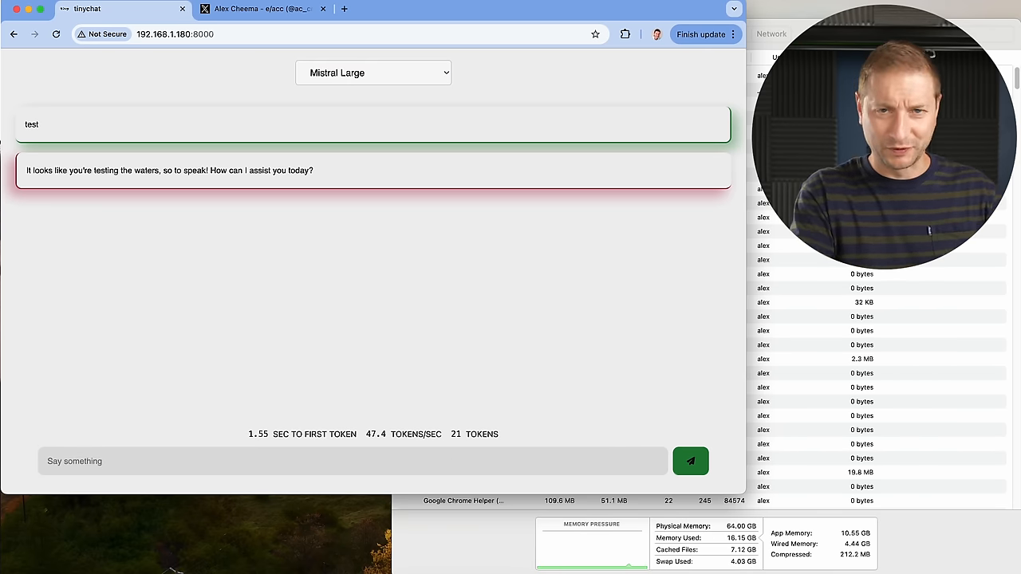
text(write testt)
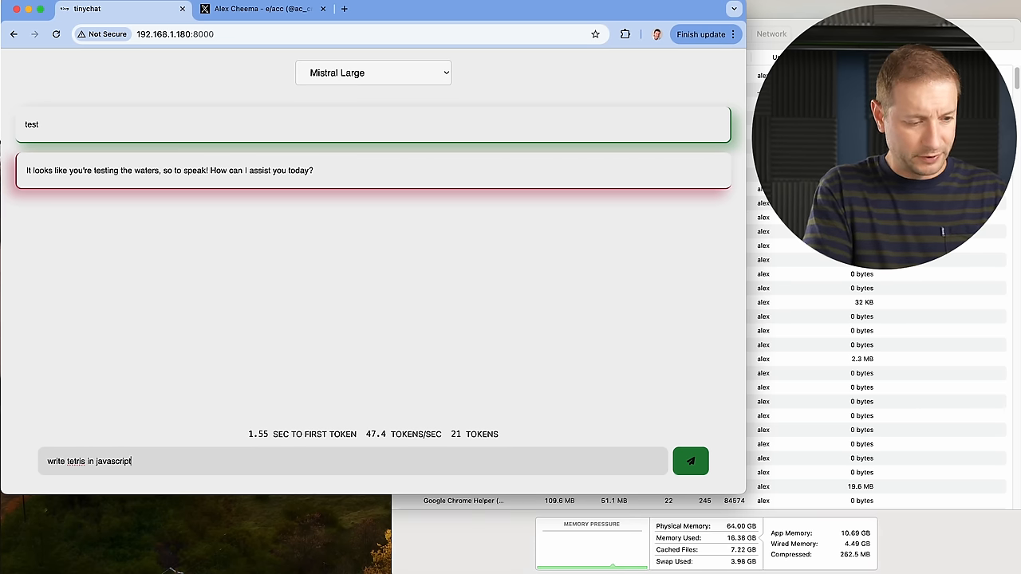
click(690, 461)
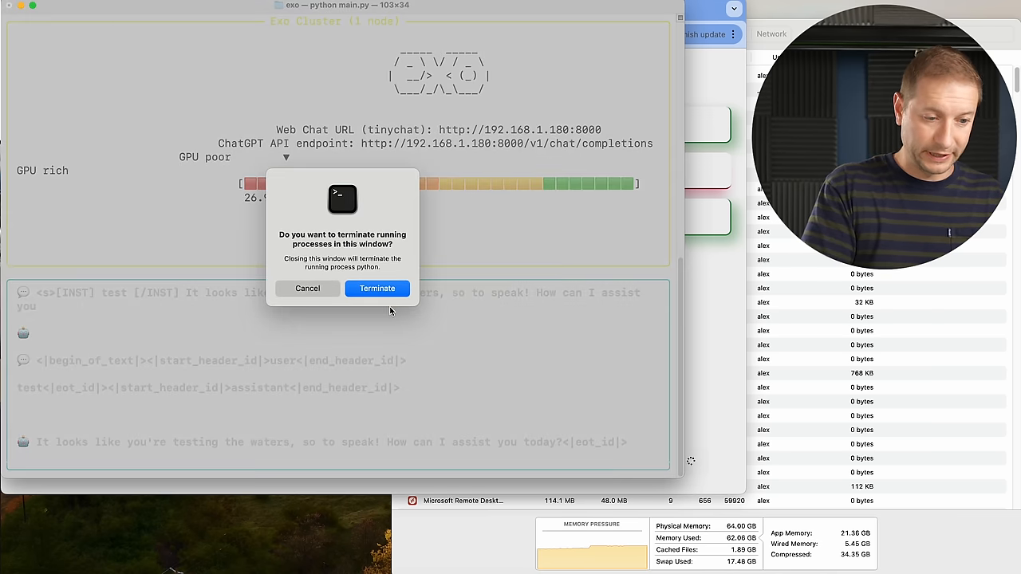
Terminate exo and relaunch it, checking the 3-node cluster with MacBook Air and Pro
click(377, 288)
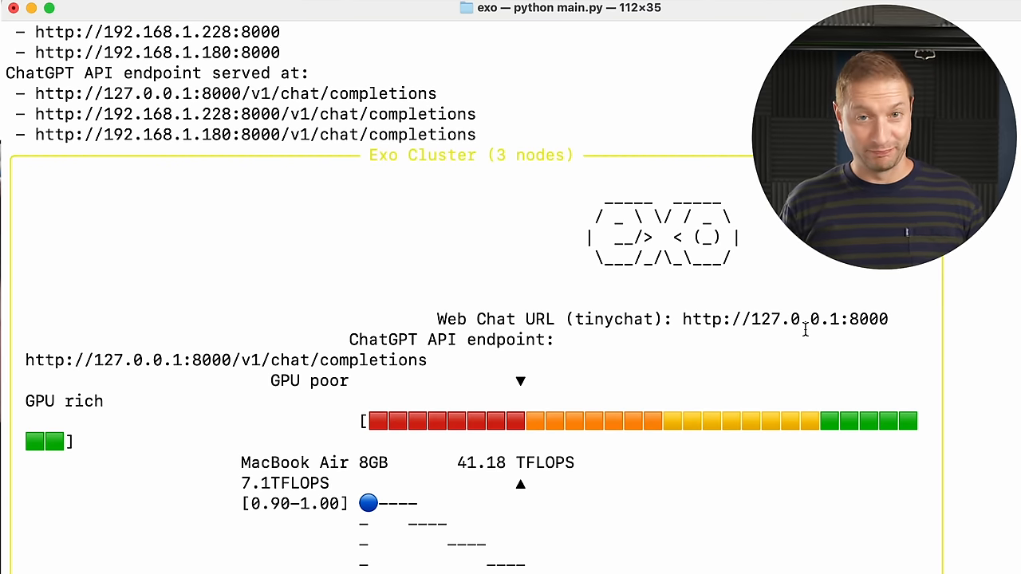
scroll(down, 3)
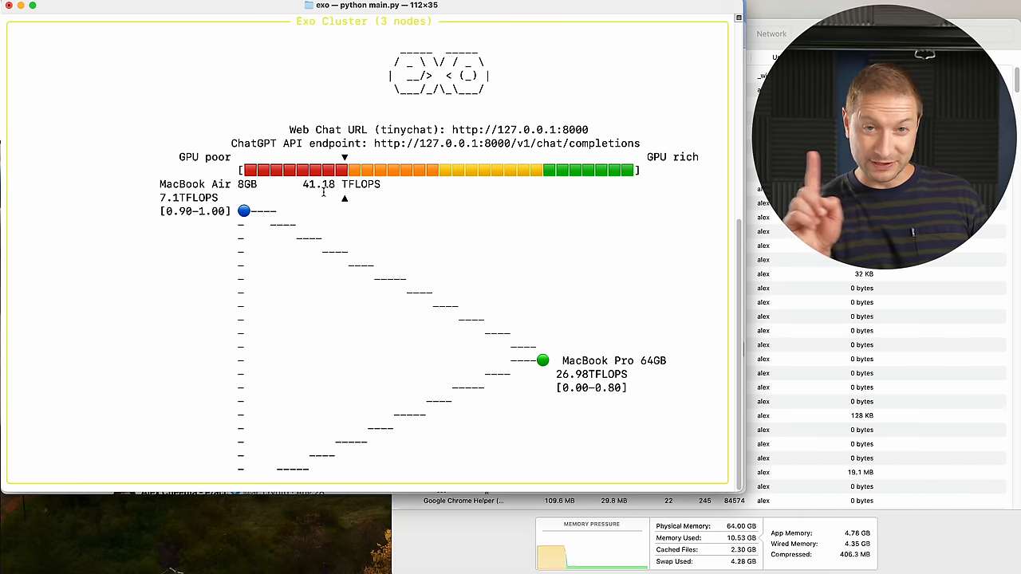
double_click(196, 185)
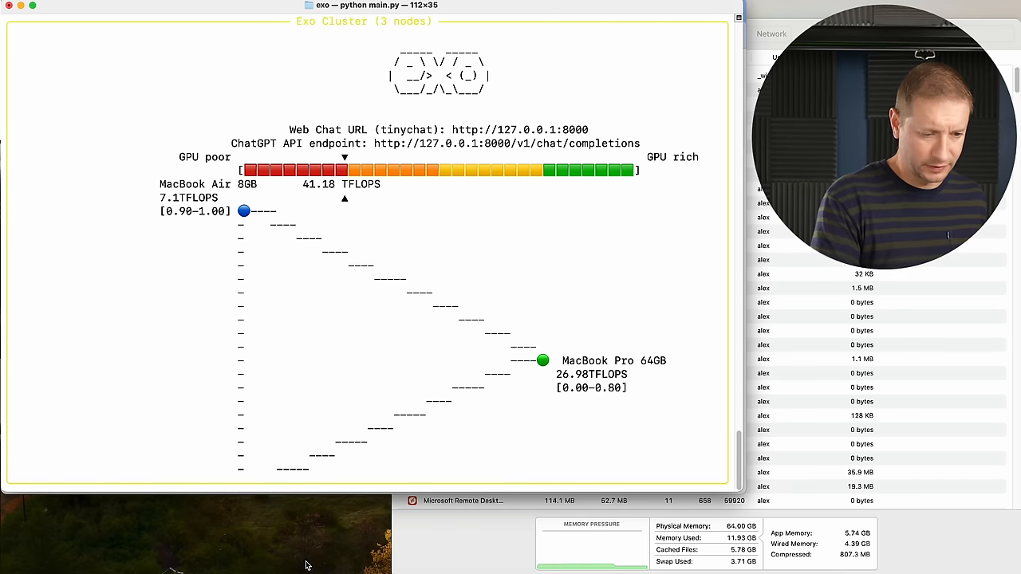
Send 'write a javascript program for tetris' to Llama 3.1 8B, then select Mistral Large
text(write a javascrip)
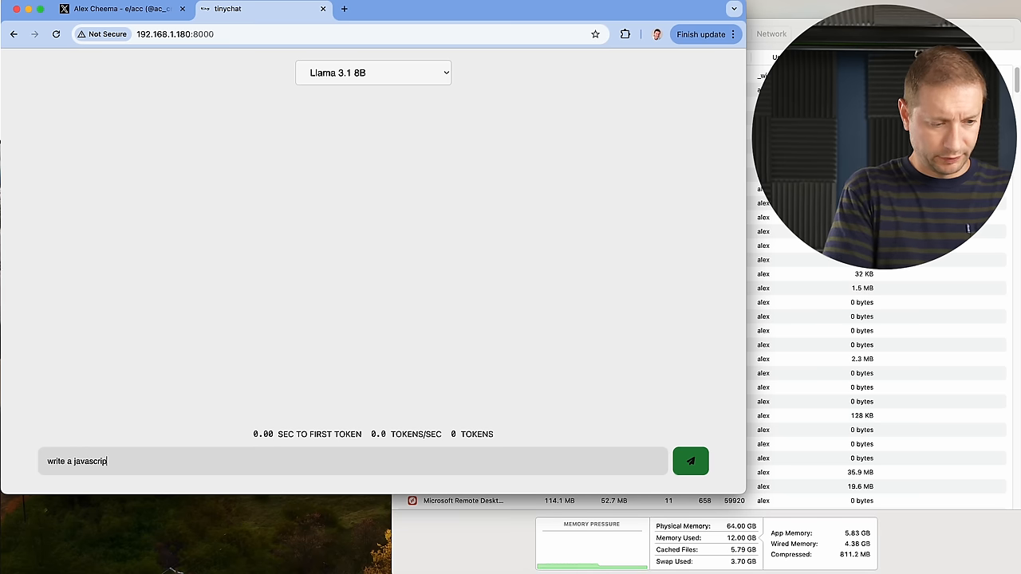
click(690, 461)
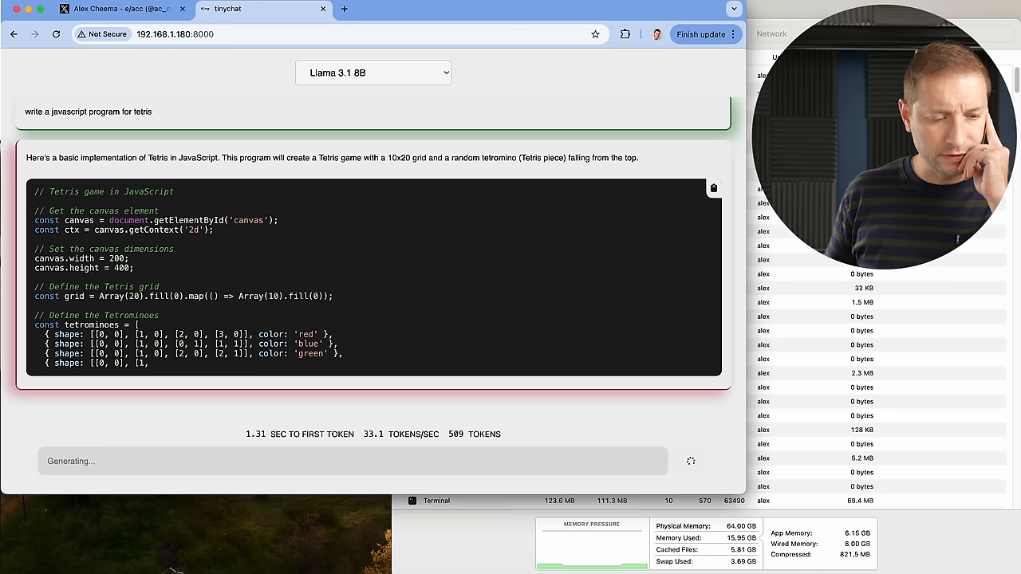
click(373, 73)
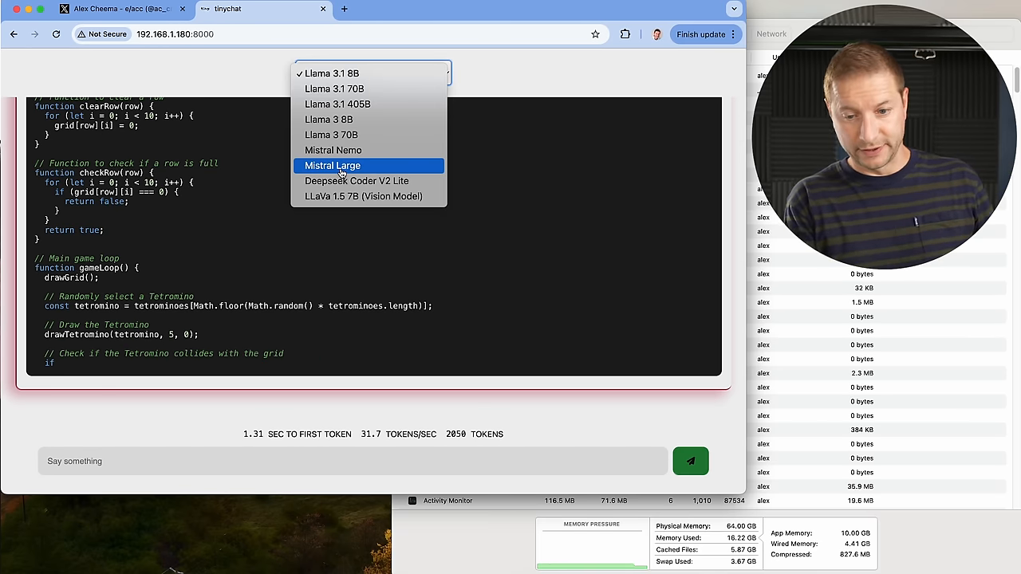
click(332, 165)
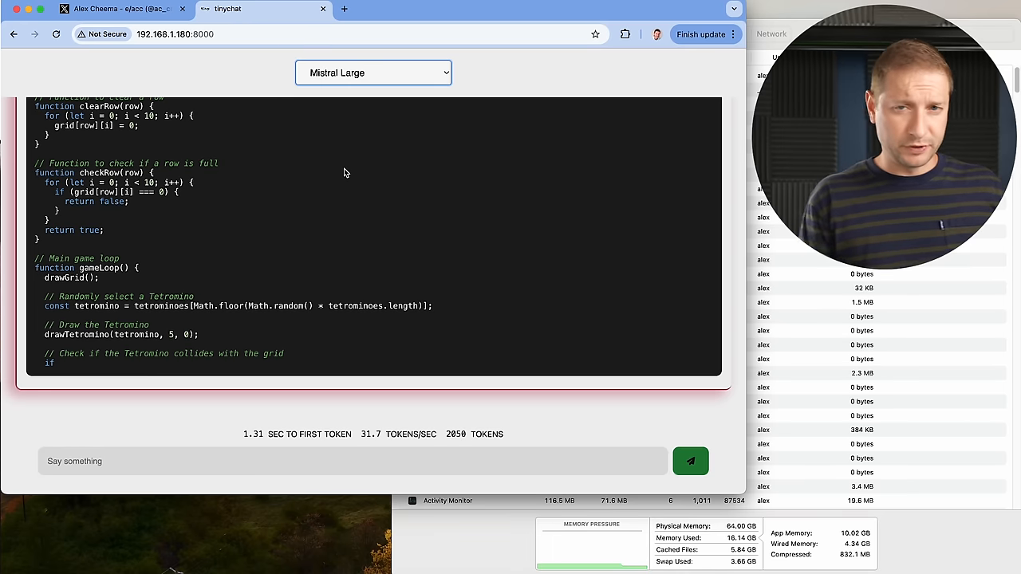
text(h)
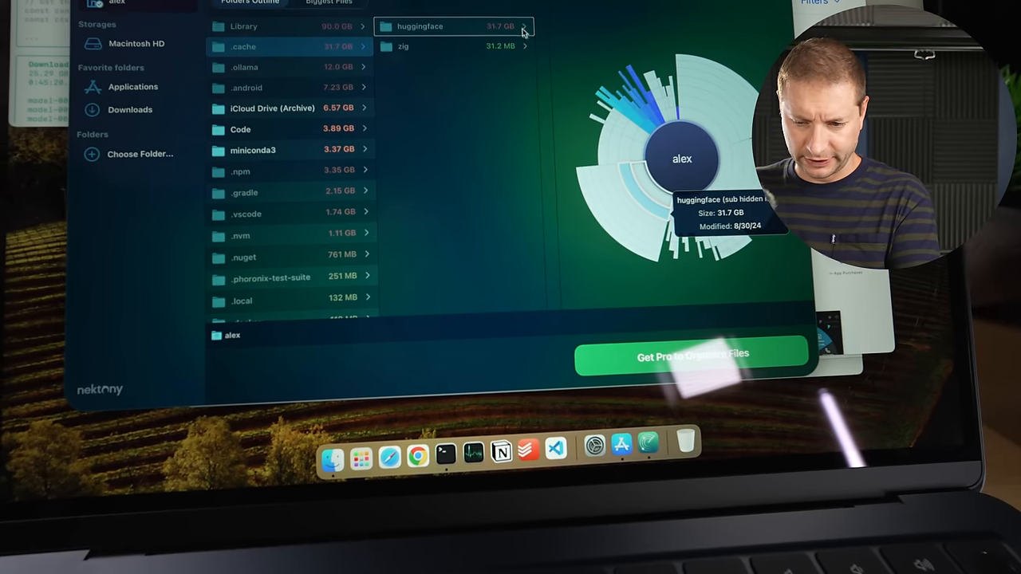
Expand the huggingface cache through the 27.2 GB mlx-community model folder to its snapshots
click(525, 26)
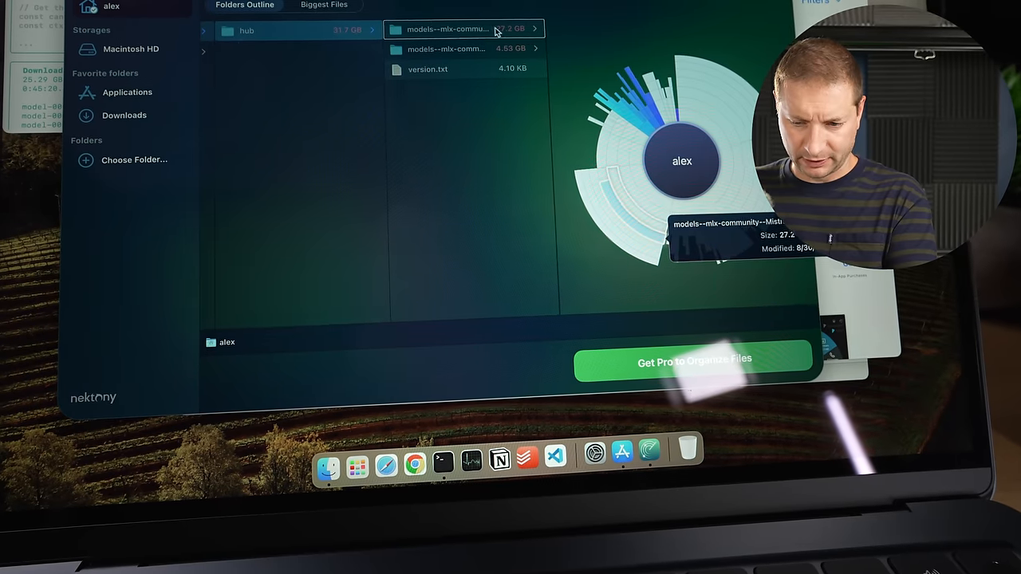
click(447, 29)
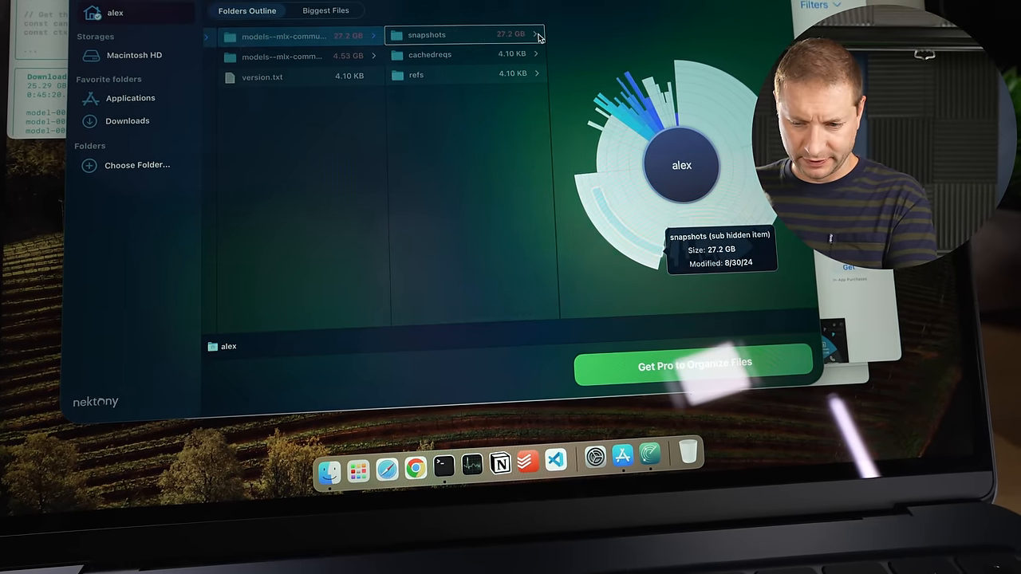
click(427, 34)
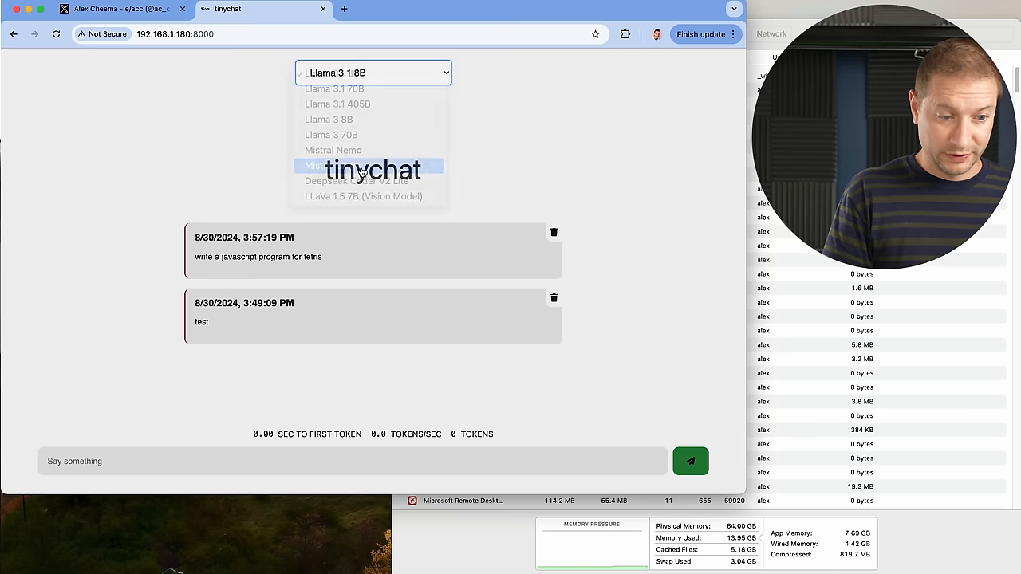
Select Mistral Large as the tinychat model for the 'hi' reply
click(370, 165)
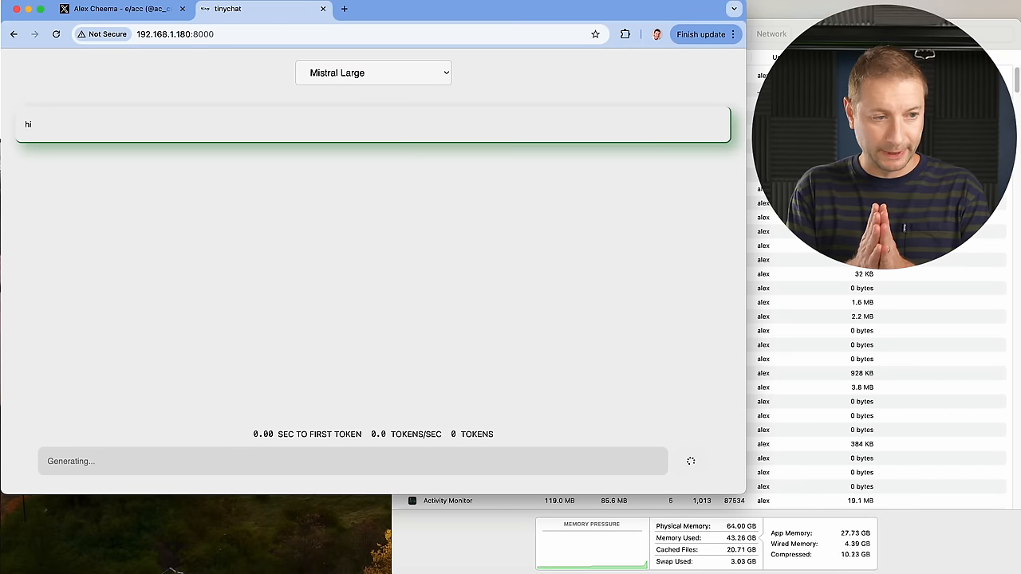